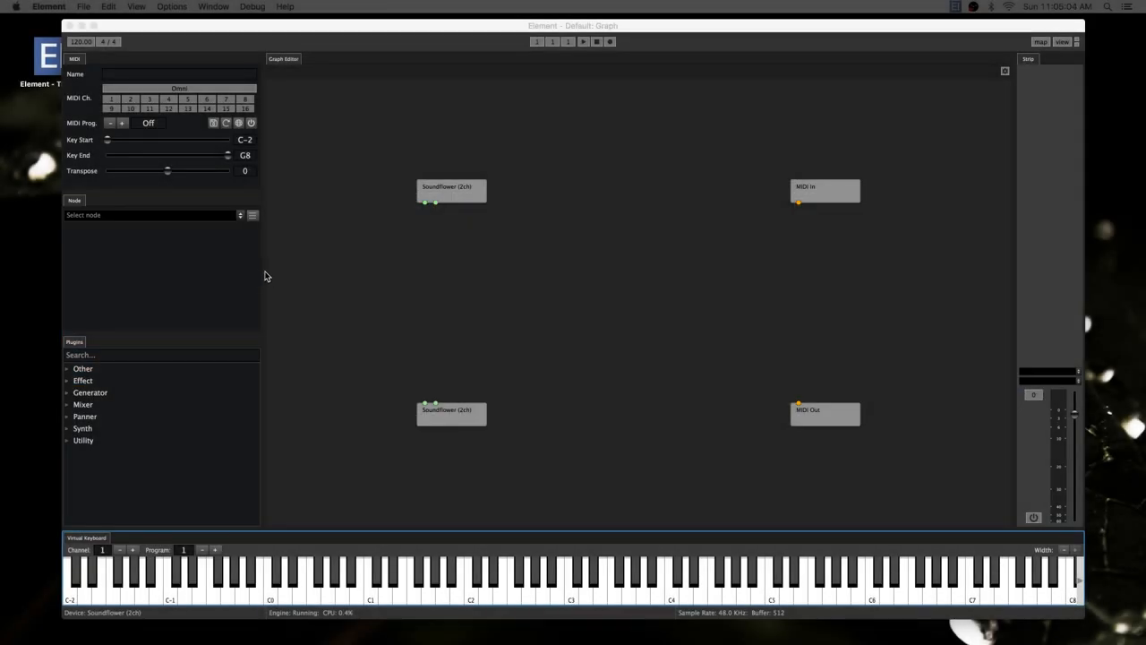
{"action": "mouse_move", "coordinate": [526, 33]}
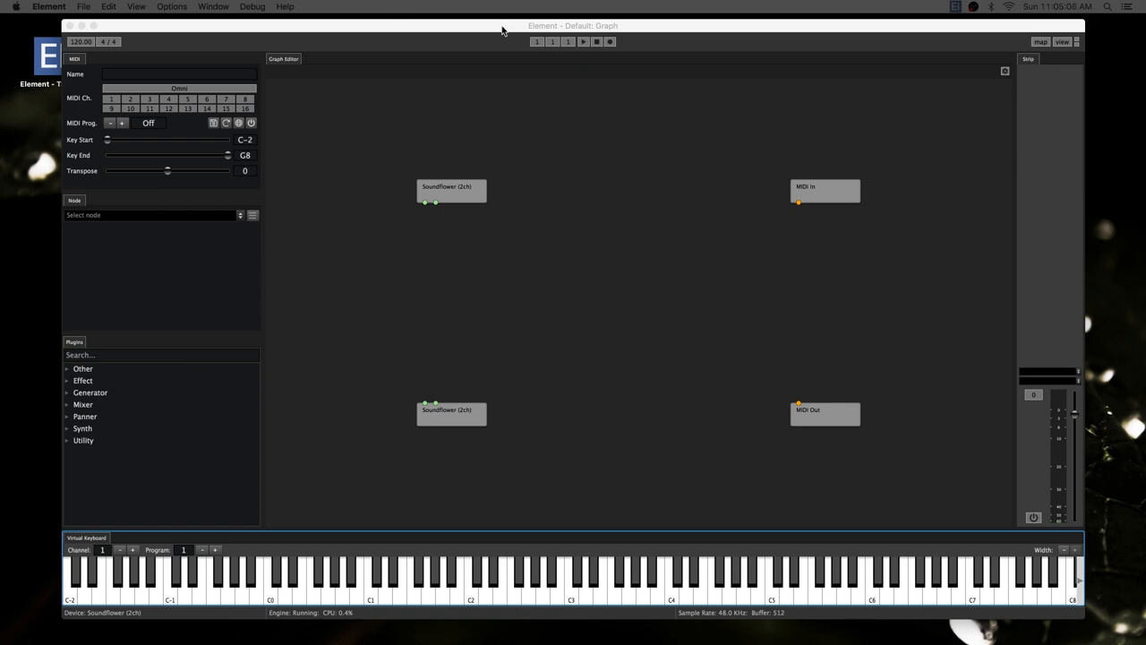
Switch Element to the Editing workspace layout.
{"action": "left_click", "coordinate": [179, 73]}
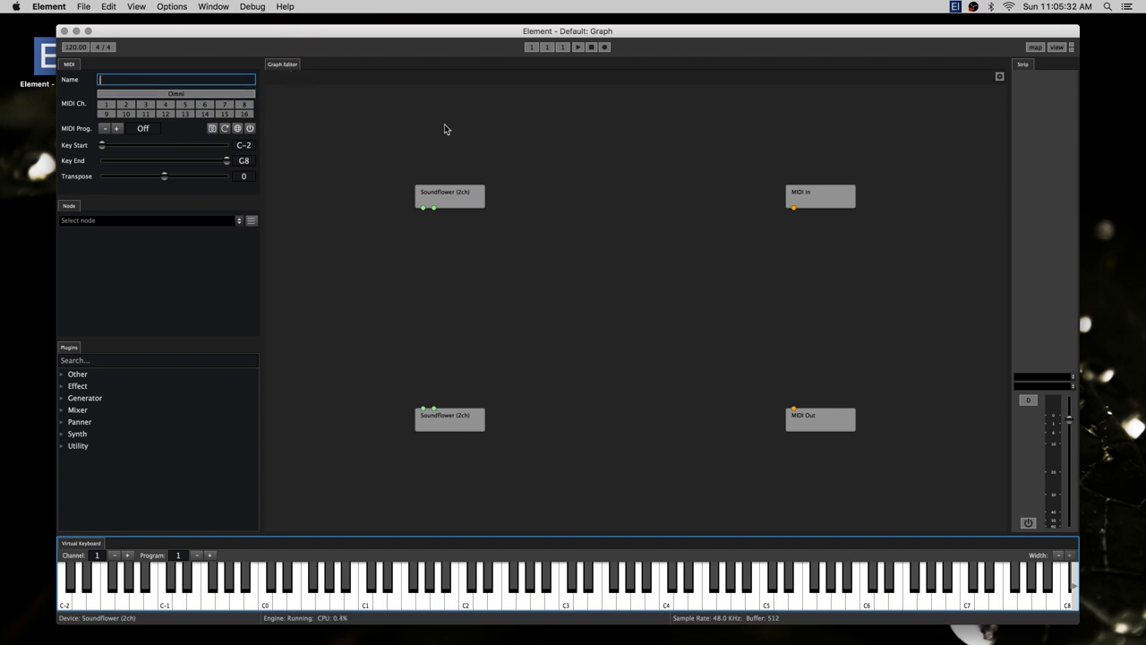
{"action": "mouse_move", "coordinate": [374, 121]}
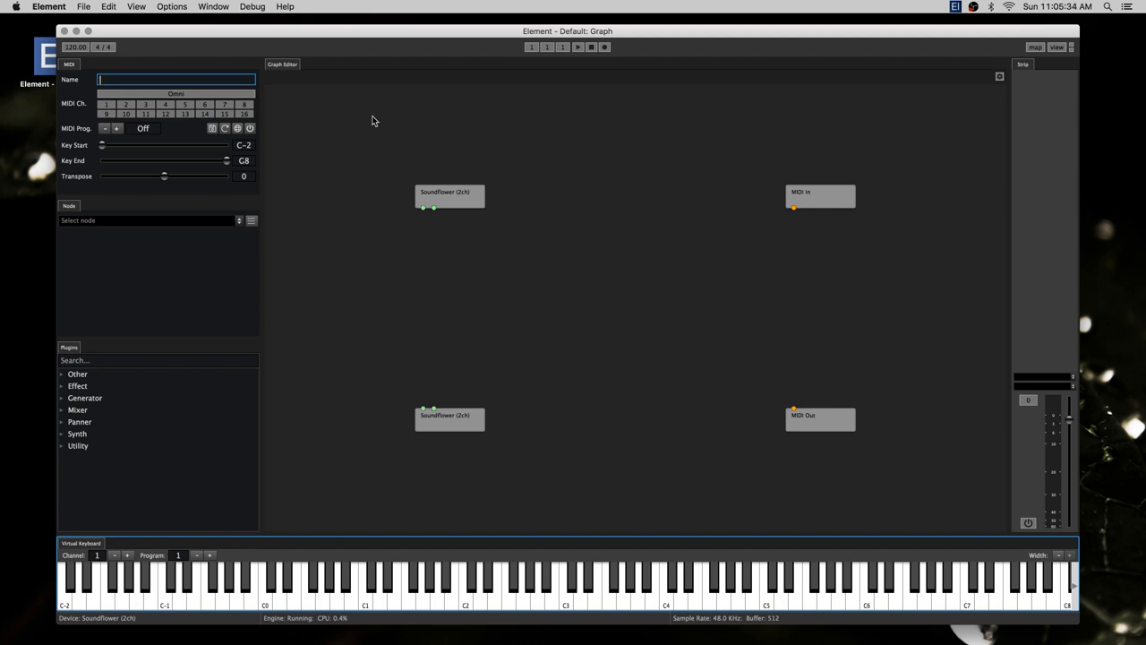
{"action": "left_click", "coordinate": [213, 7]}
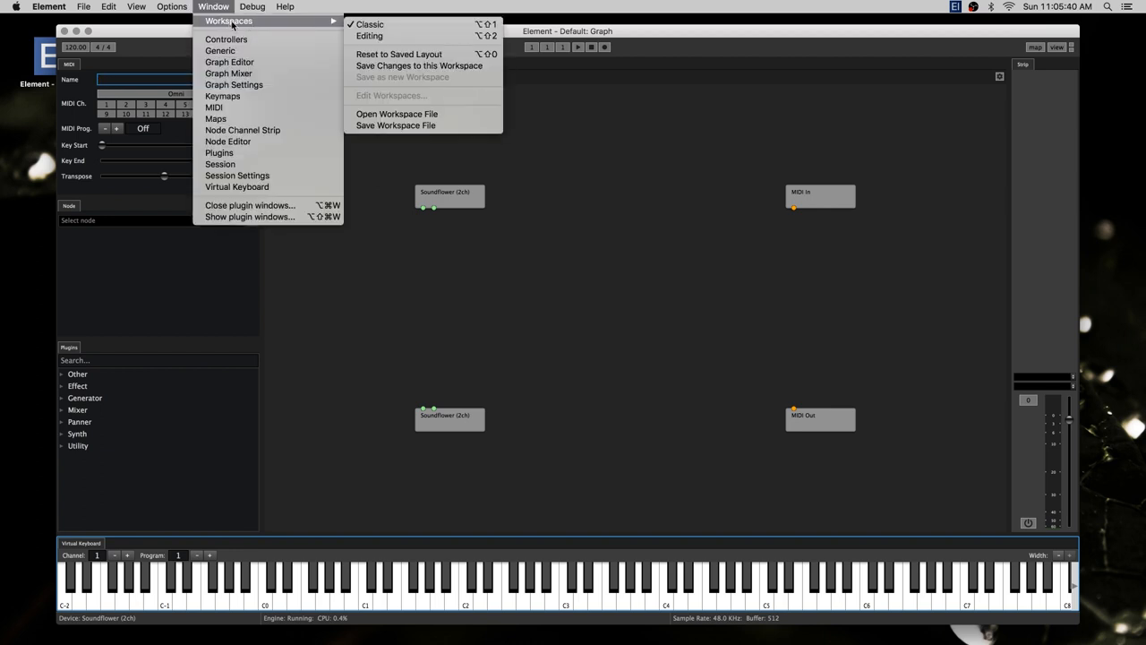
{"action": "mouse_move", "coordinate": [273, 26]}
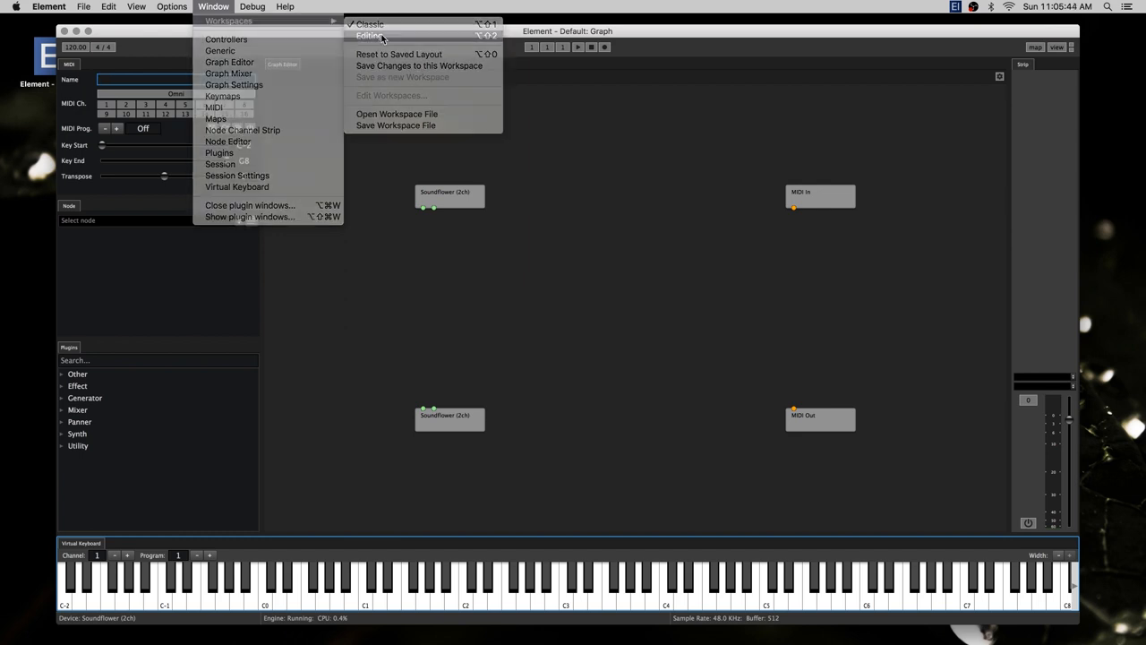
{"action": "left_click", "coordinate": [370, 35]}
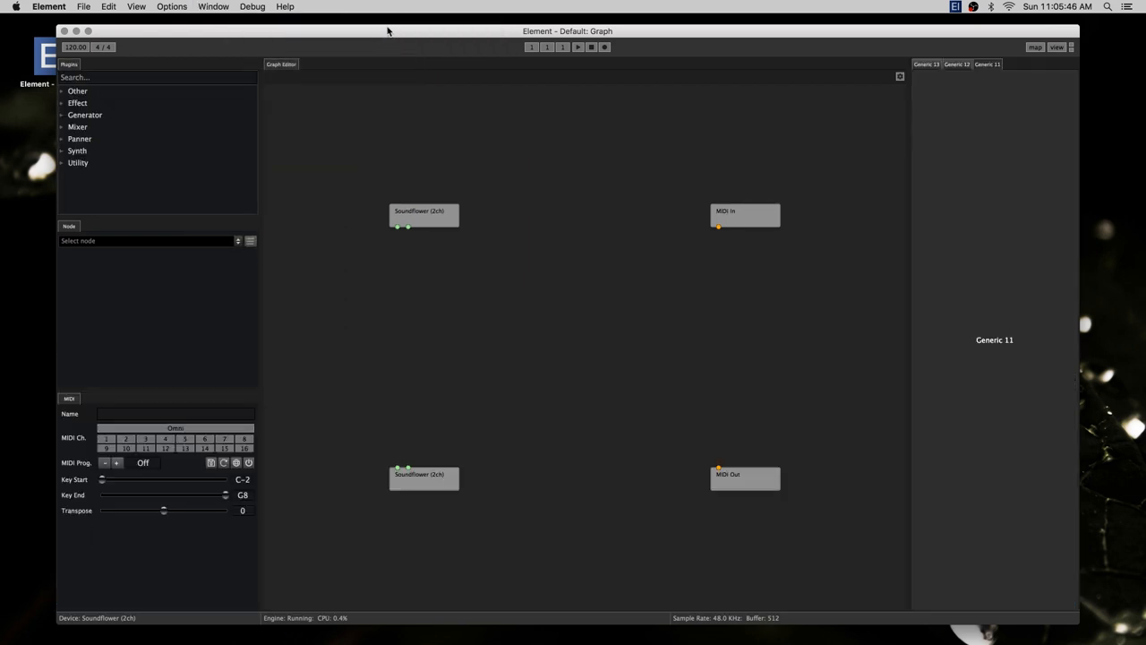
Return to the Classic workspace layout and begin regrouping the side panels.
{"action": "left_click", "coordinate": [213, 6]}
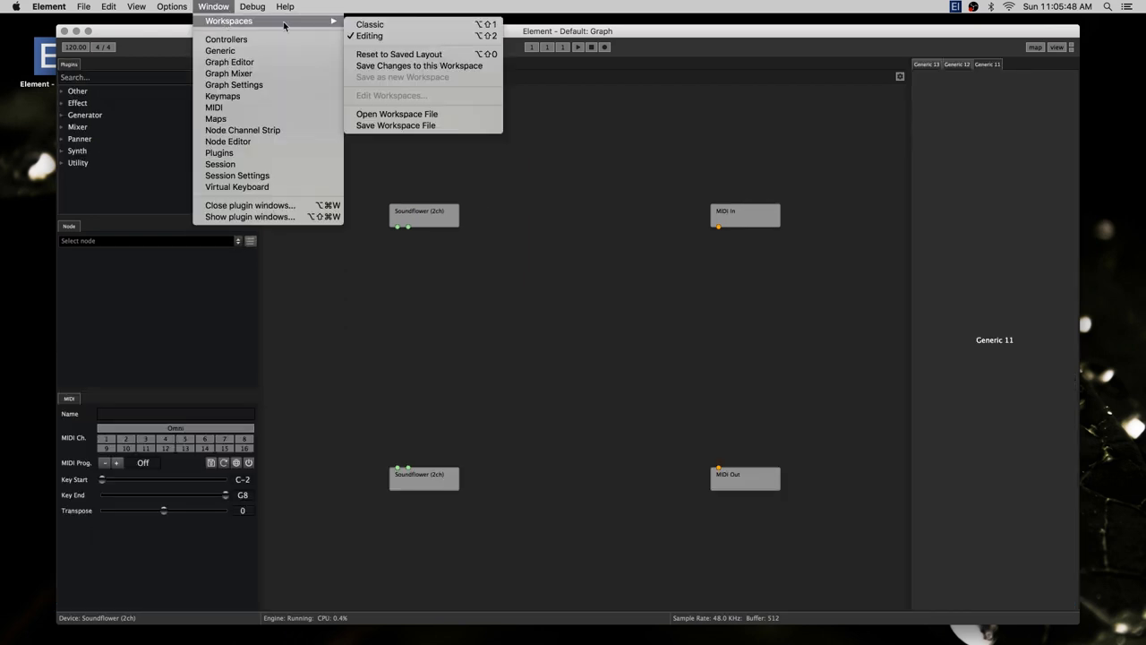
{"action": "mouse_move", "coordinate": [398, 42]}
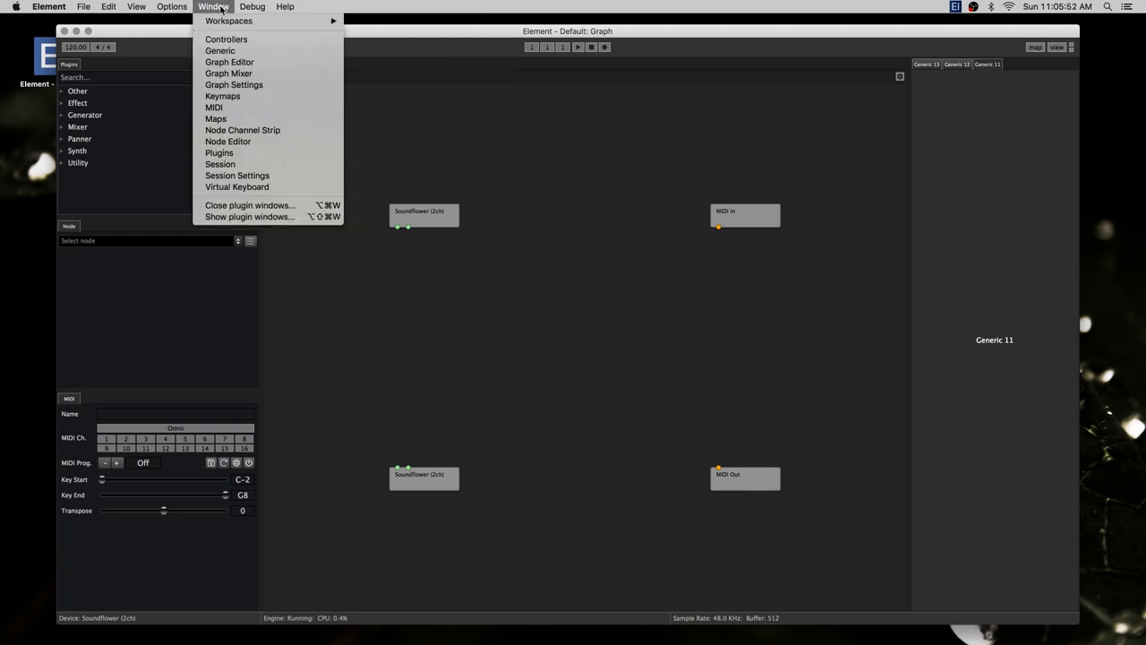
{"action": "left_click", "coordinate": [228, 21]}
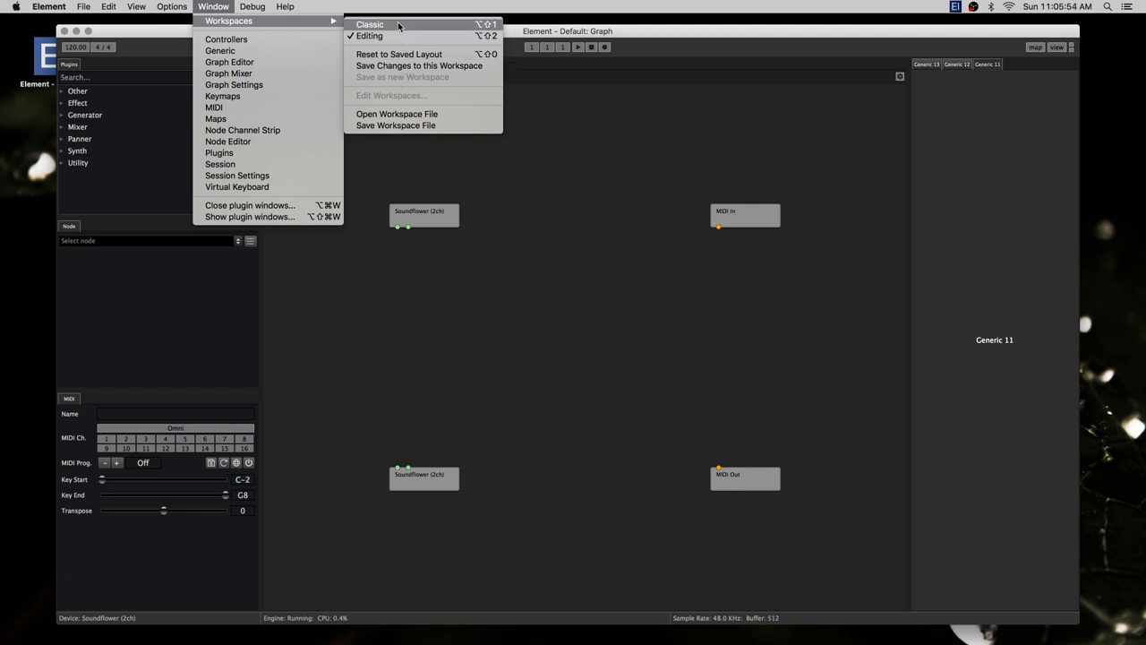
{"action": "left_click", "coordinate": [370, 24]}
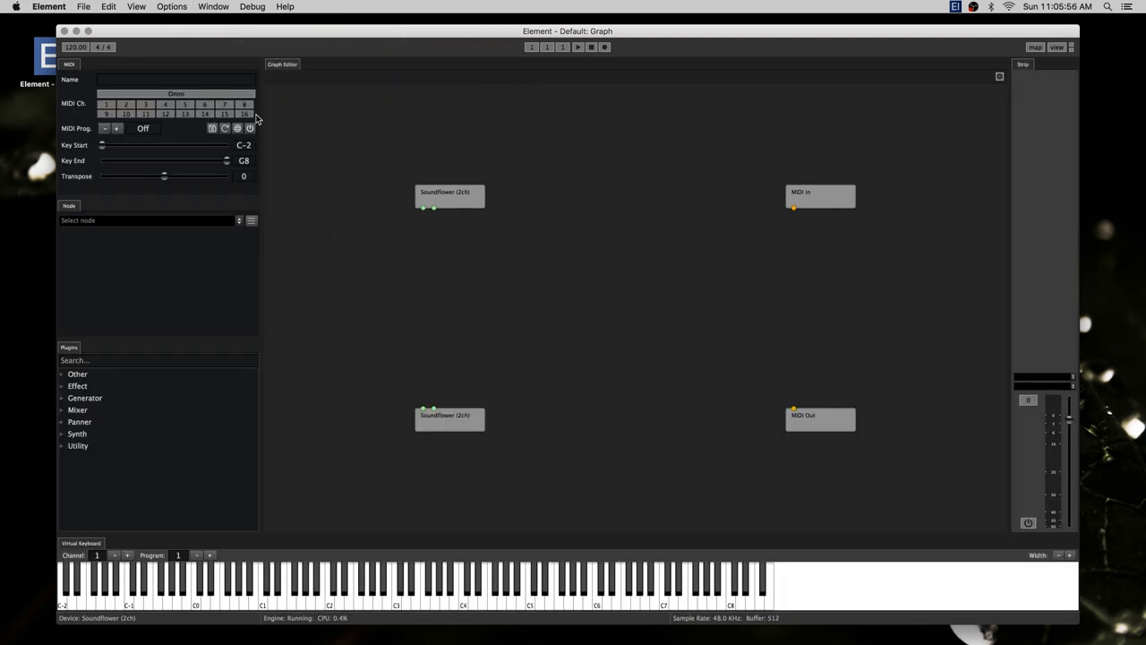
{"action": "left_click", "coordinate": [174, 80]}
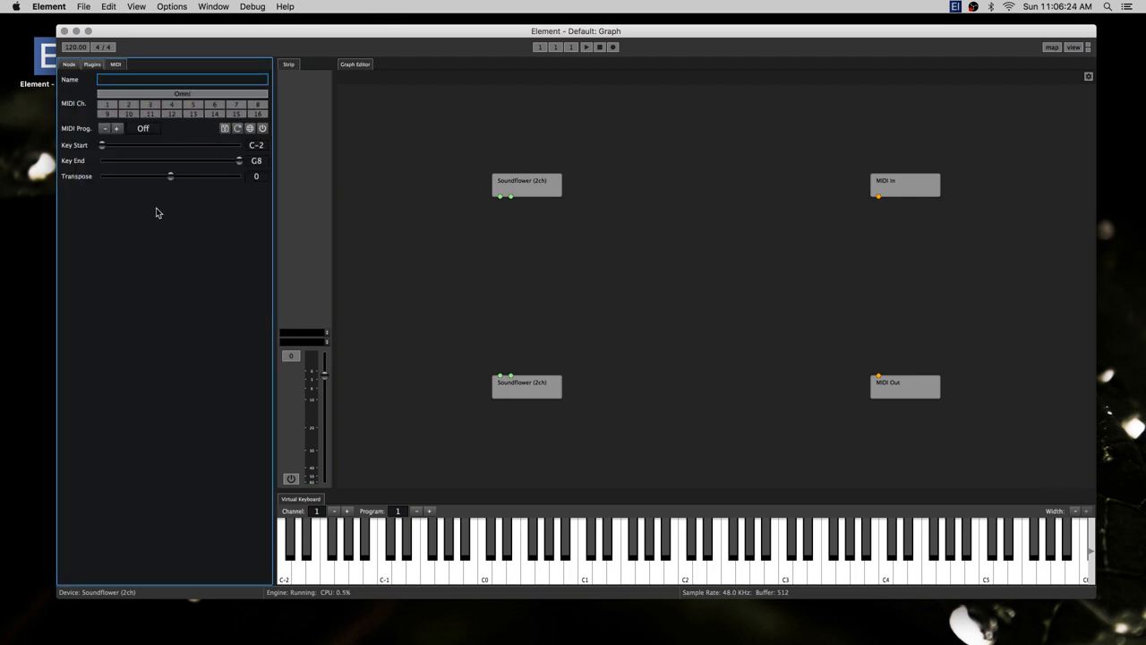
Show the plugin list and dock the Session panel beside the Graph Editor.
{"action": "left_click", "coordinate": [213, 6]}
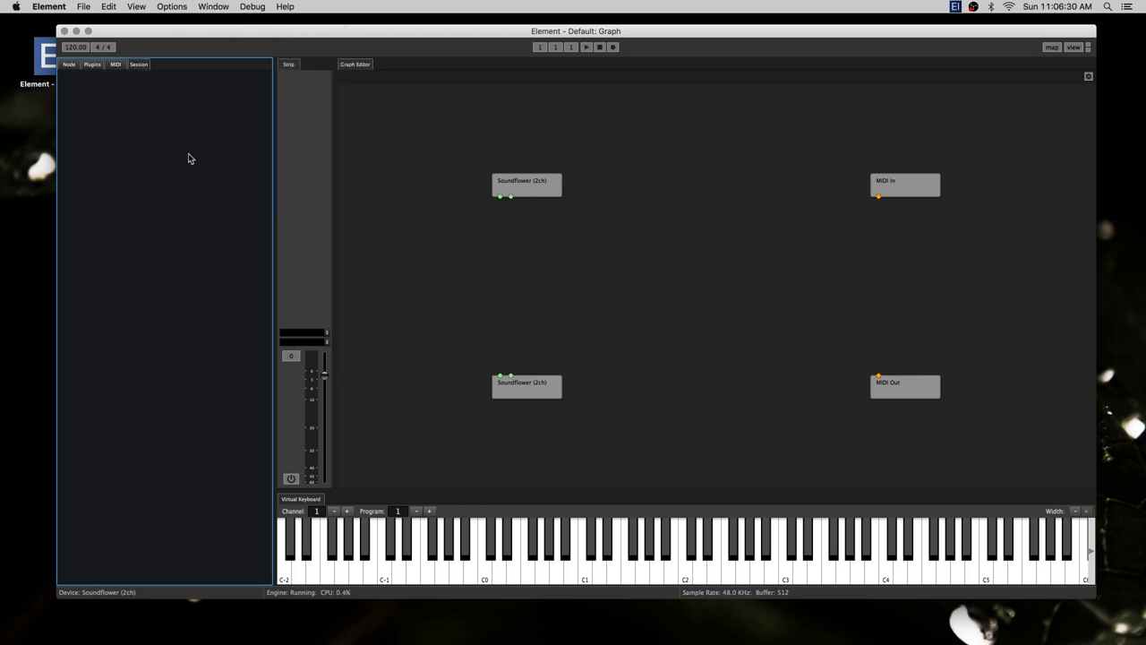
{"action": "left_click", "coordinate": [92, 64]}
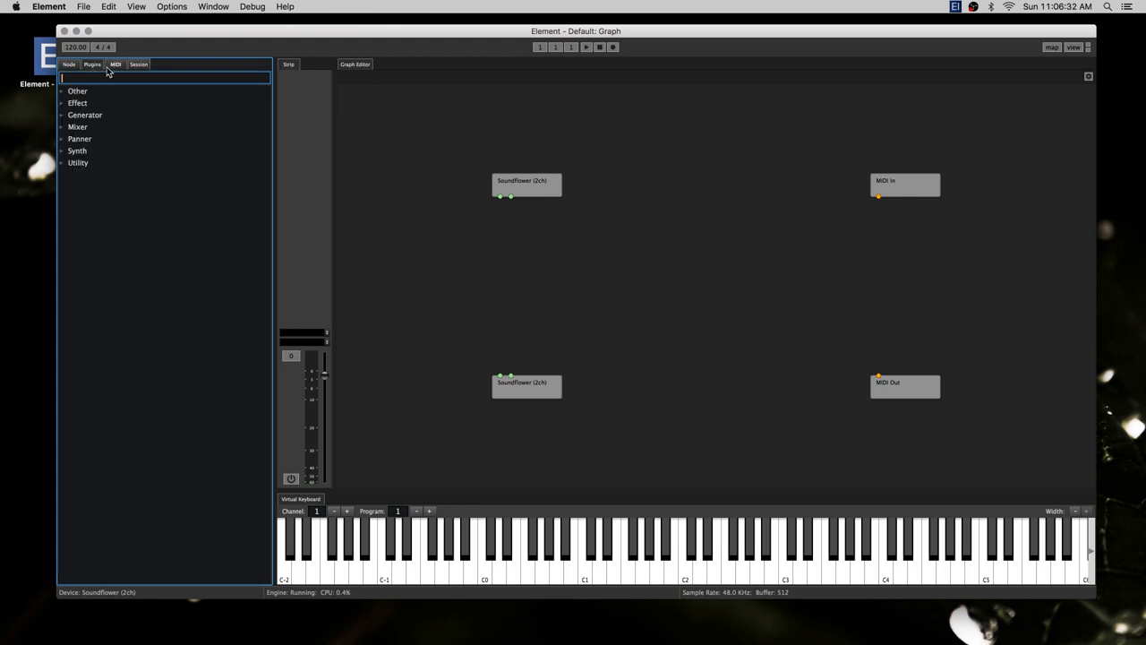
{"action": "left_click", "coordinate": [138, 63]}
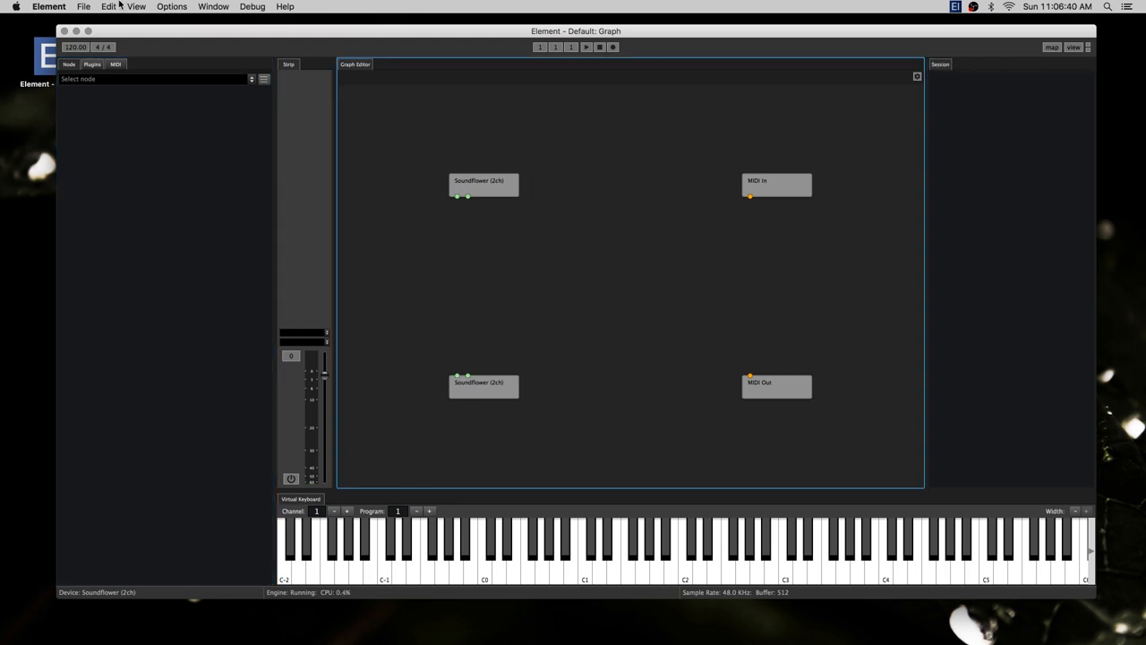
Add a Graph Mixer panel next to the Graph Editor and bring it forward.
{"action": "left_click", "coordinate": [213, 7]}
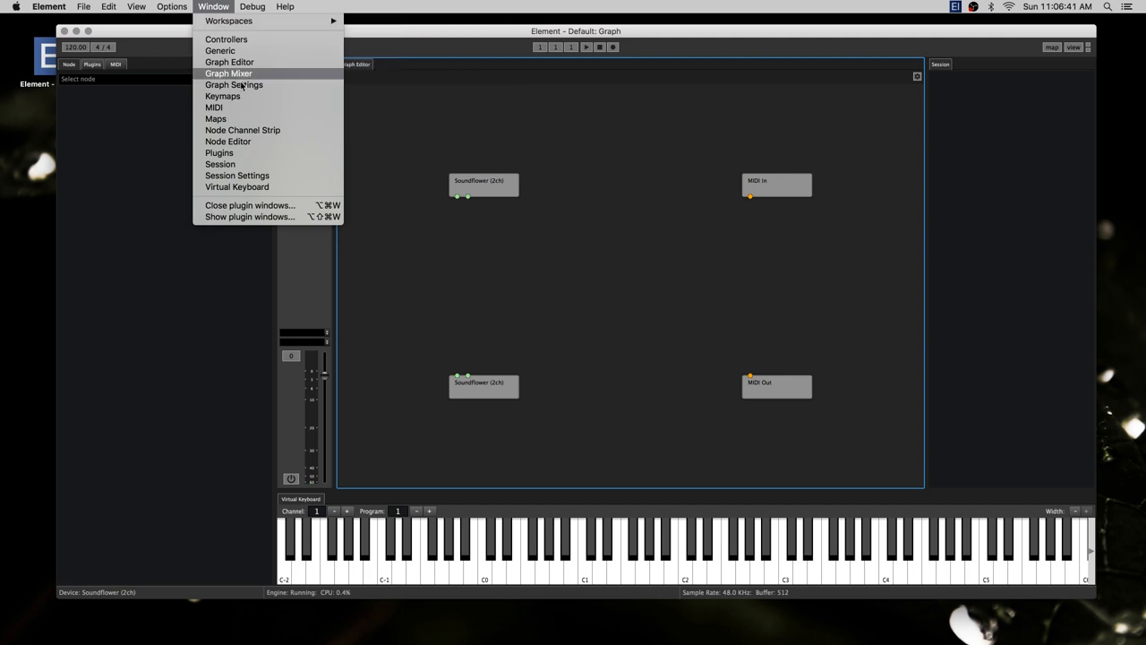
{"action": "mouse_move", "coordinate": [252, 152]}
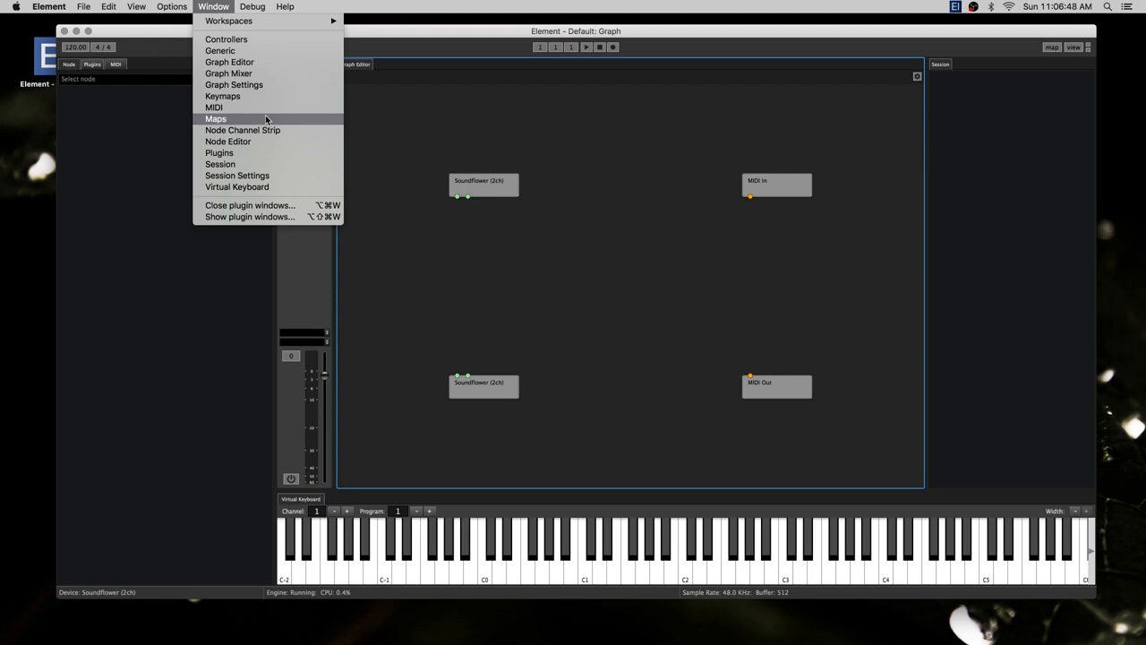
{"action": "left_click", "coordinate": [229, 73]}
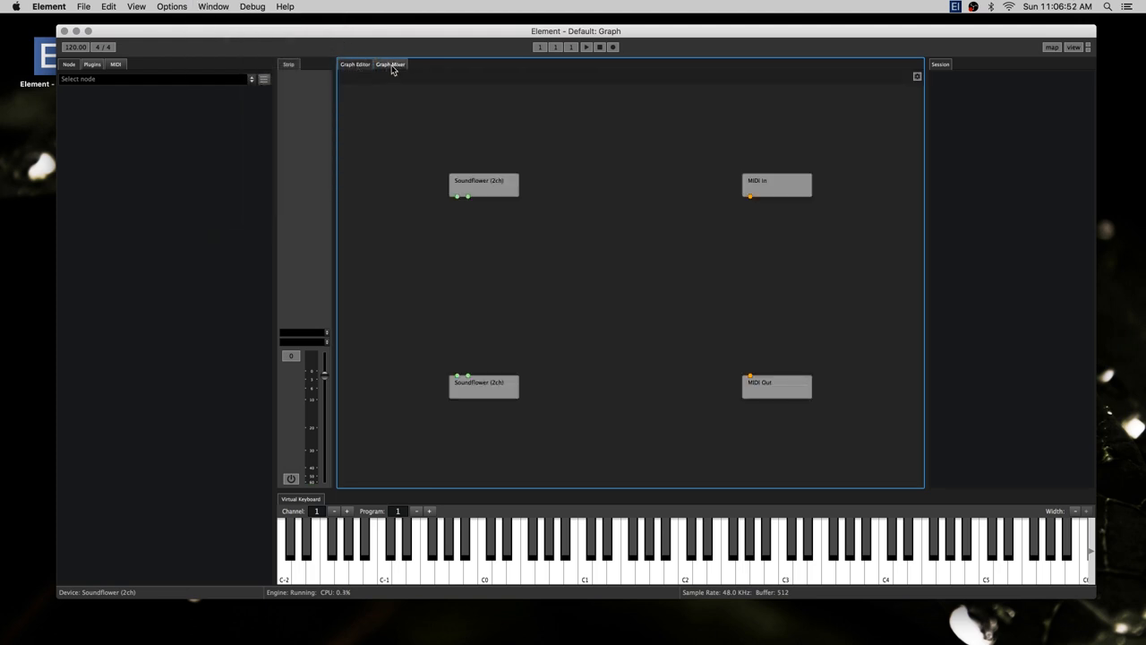
{"action": "left_click", "coordinate": [390, 63]}
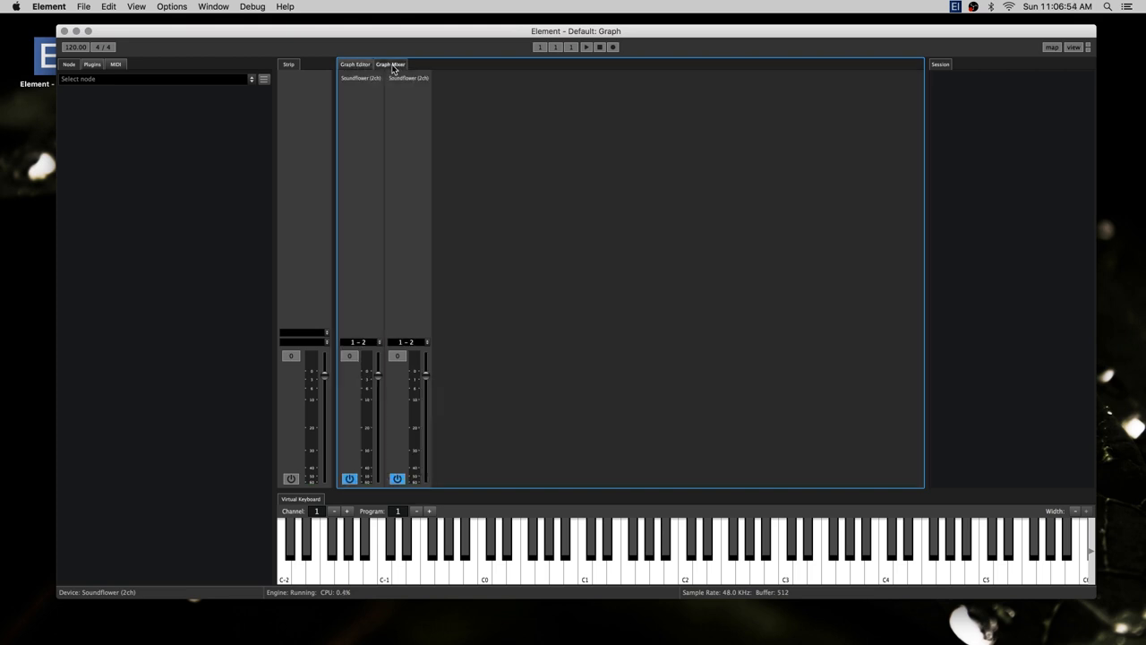
Select a central-panel tab ahead of adding the AUDelay node.
{"action": "left_click", "coordinate": [354, 64]}
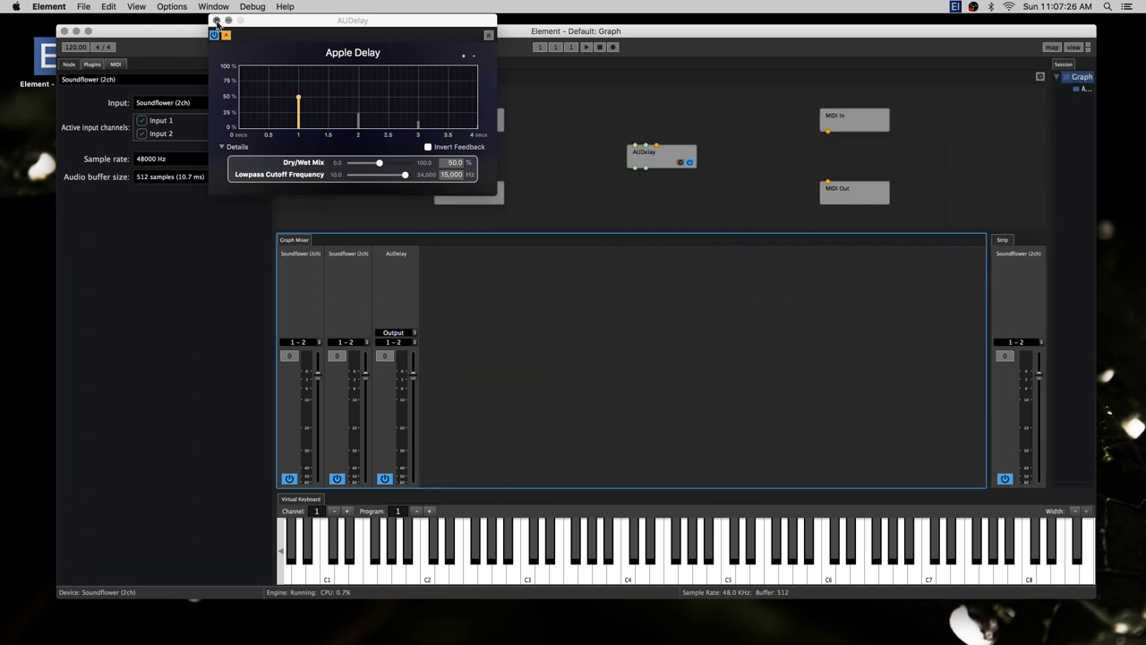
Close the Apple Delay editor, show AUDelay's channel strip, and move the Graph Editor beside the mixer.
{"action": "left_click", "coordinate": [215, 20]}
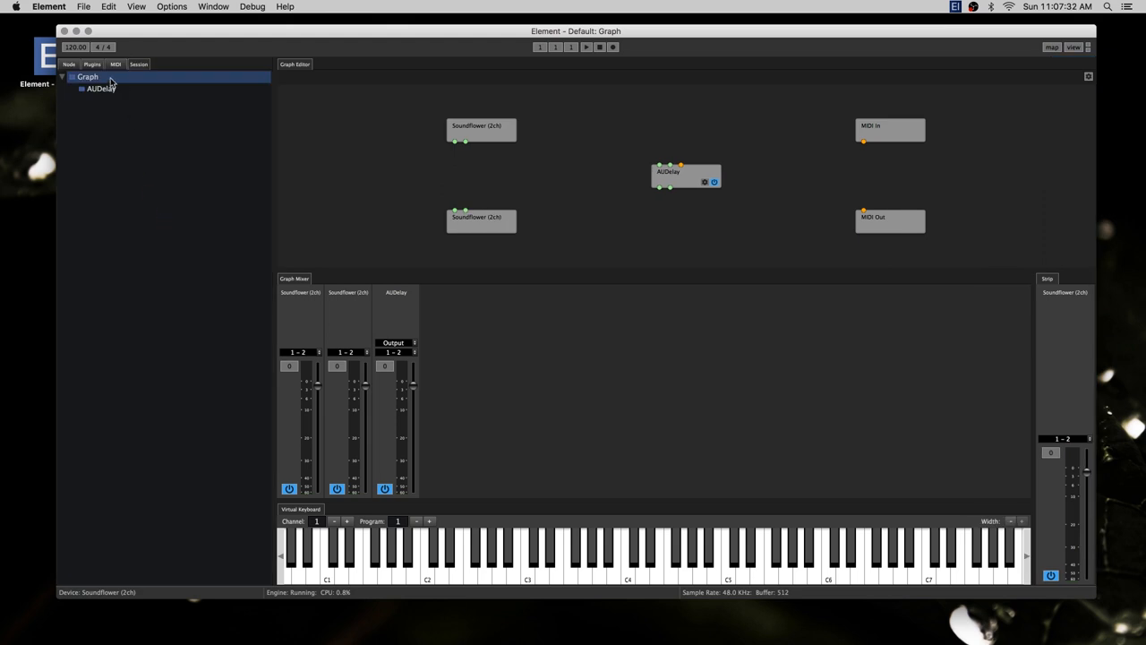
{"action": "left_click", "coordinate": [101, 88]}
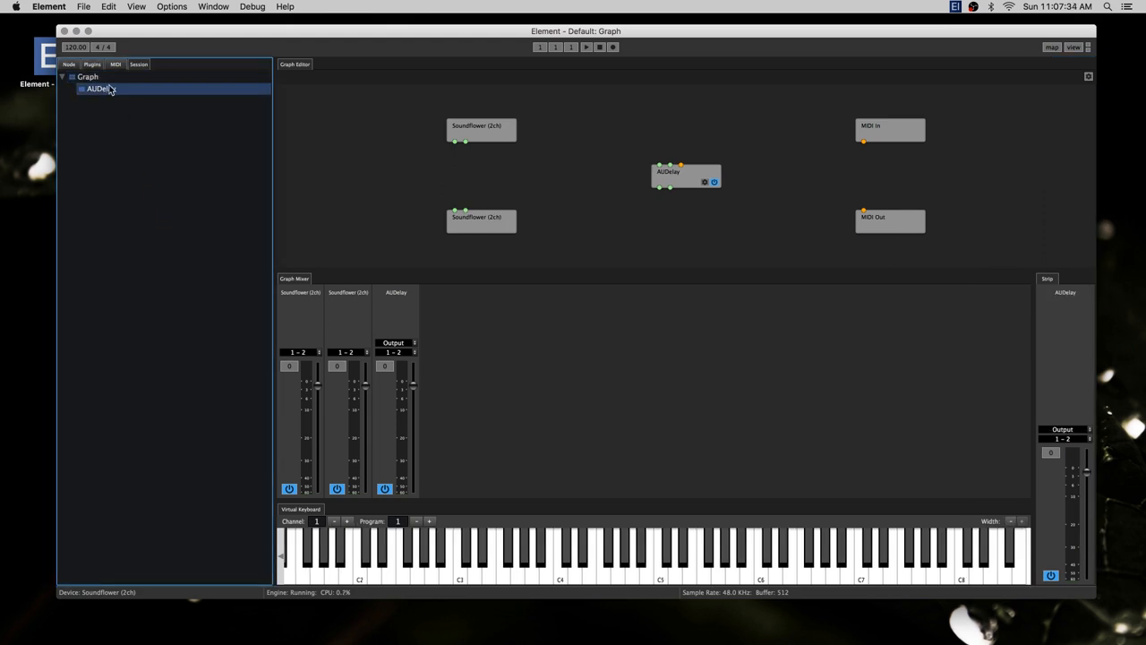
{"action": "left_click", "coordinate": [87, 77]}
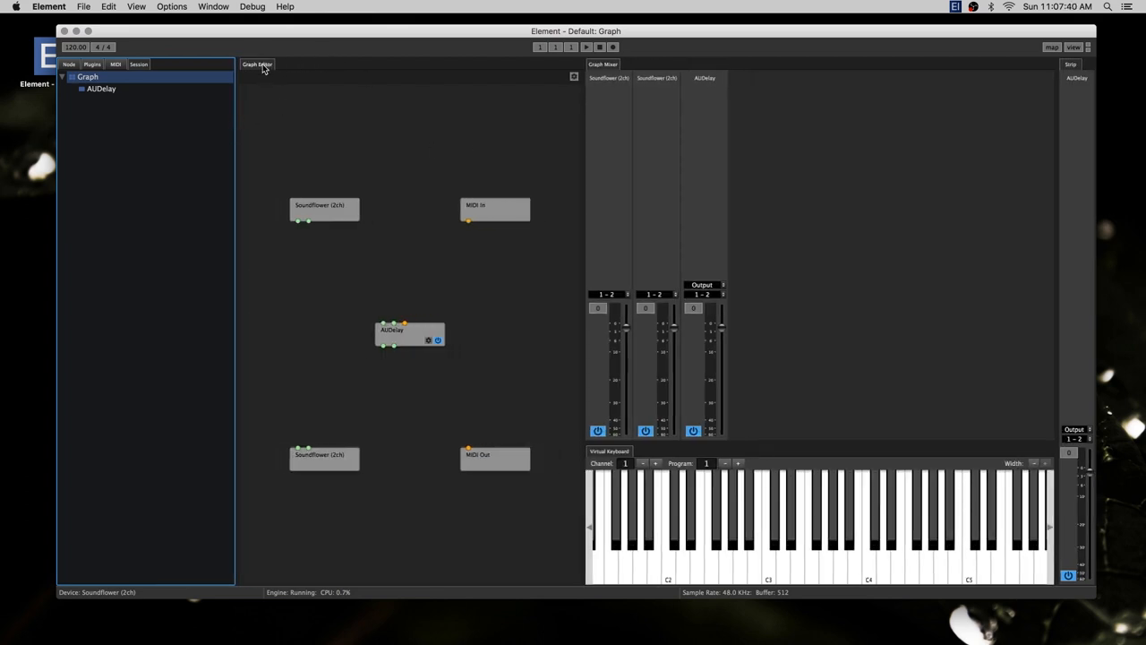
Move the Graph Editor tab back above the Graph Mixer.
{"action": "left_click", "coordinate": [258, 64]}
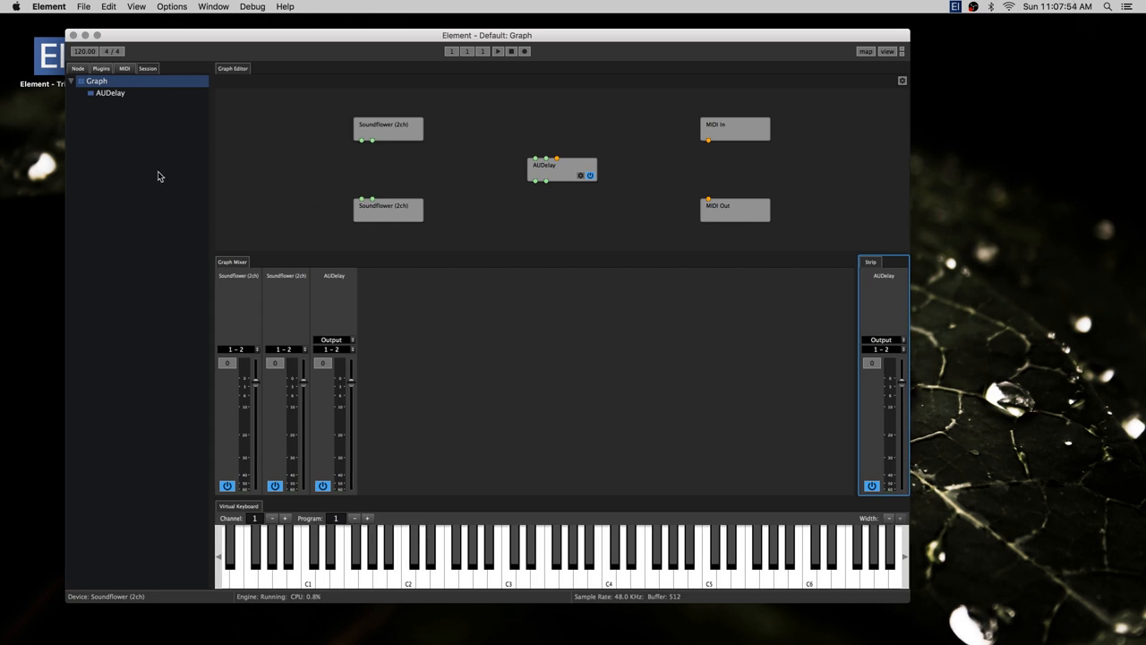
{"action": "mouse_move", "coordinate": [211, 169]}
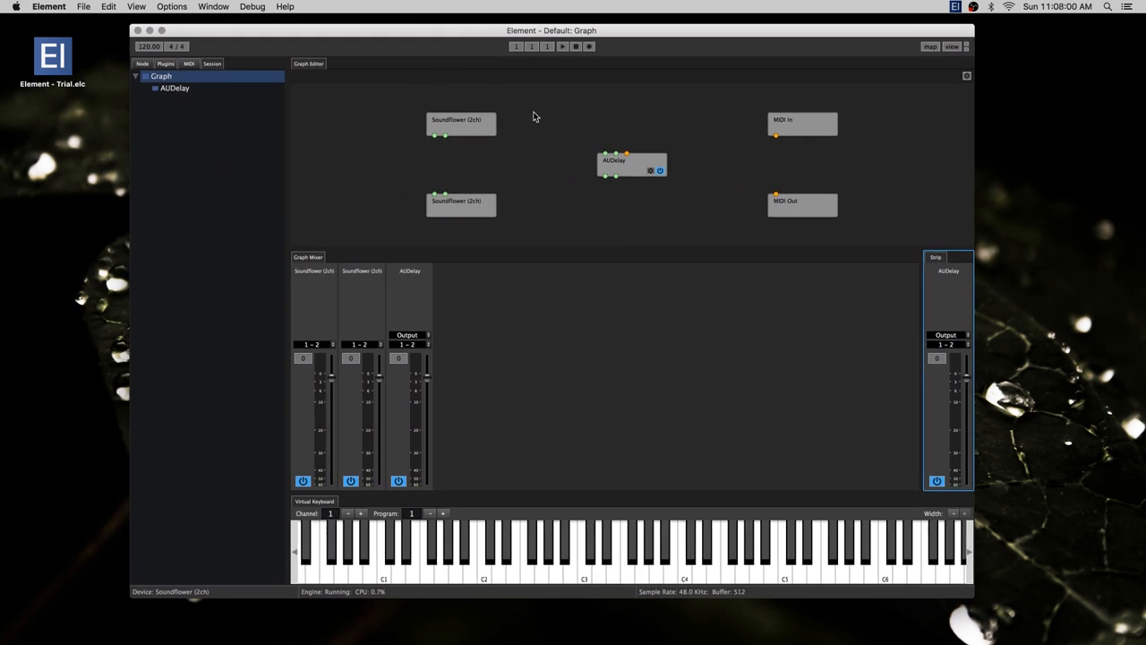
{"action": "mouse_move", "coordinate": [574, 247]}
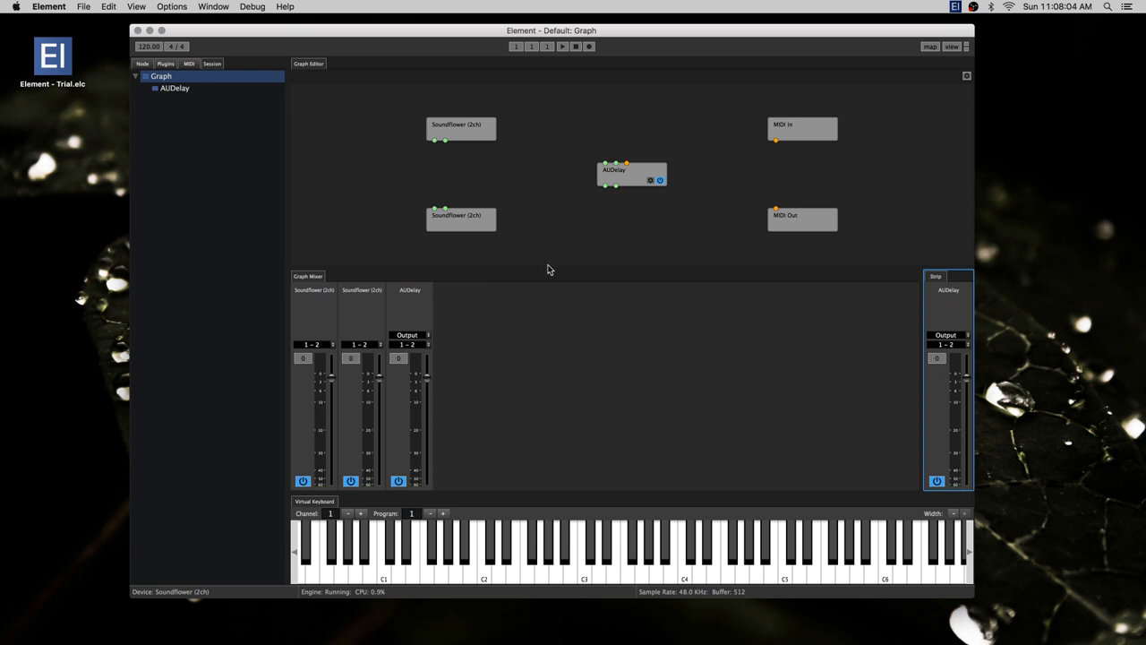
{"action": "mouse_move", "coordinate": [439, 358]}
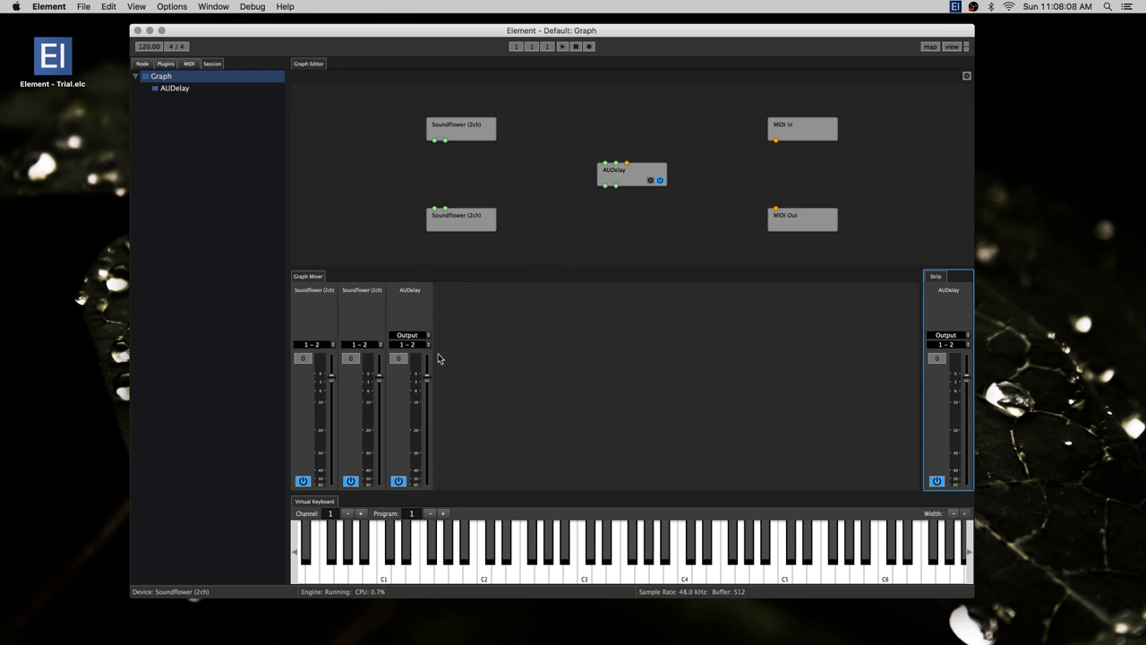
Switch workspace, move Generic 12 into its own column, and focus the Graph Editor.
{"action": "left_click", "coordinate": [214, 6]}
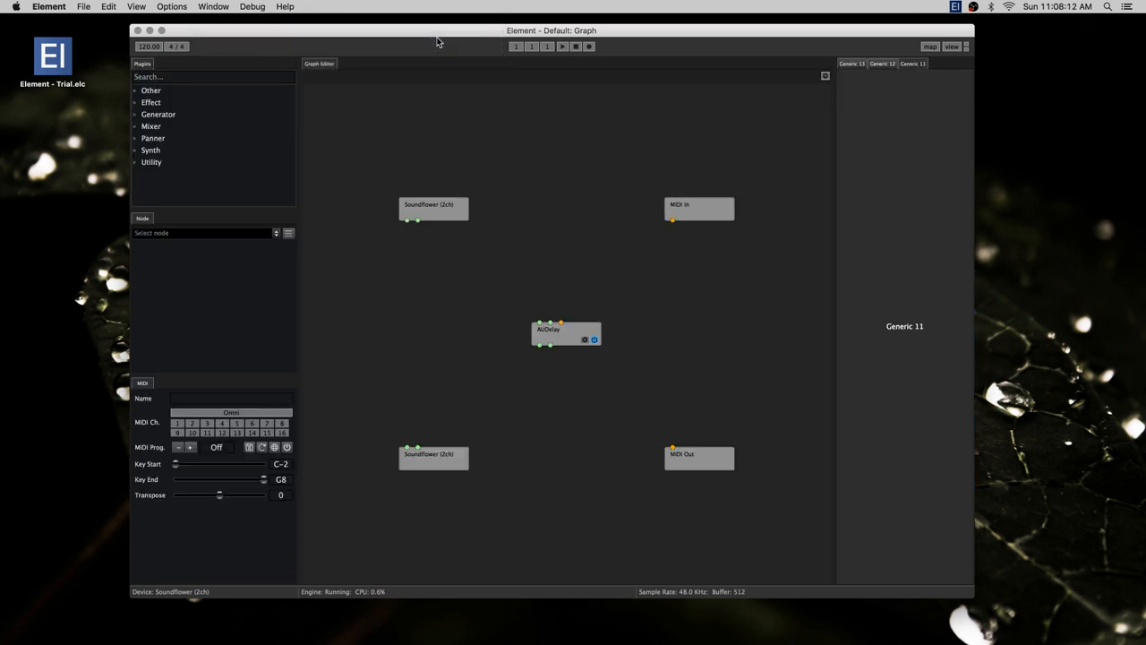
{"action": "left_click", "coordinate": [852, 64]}
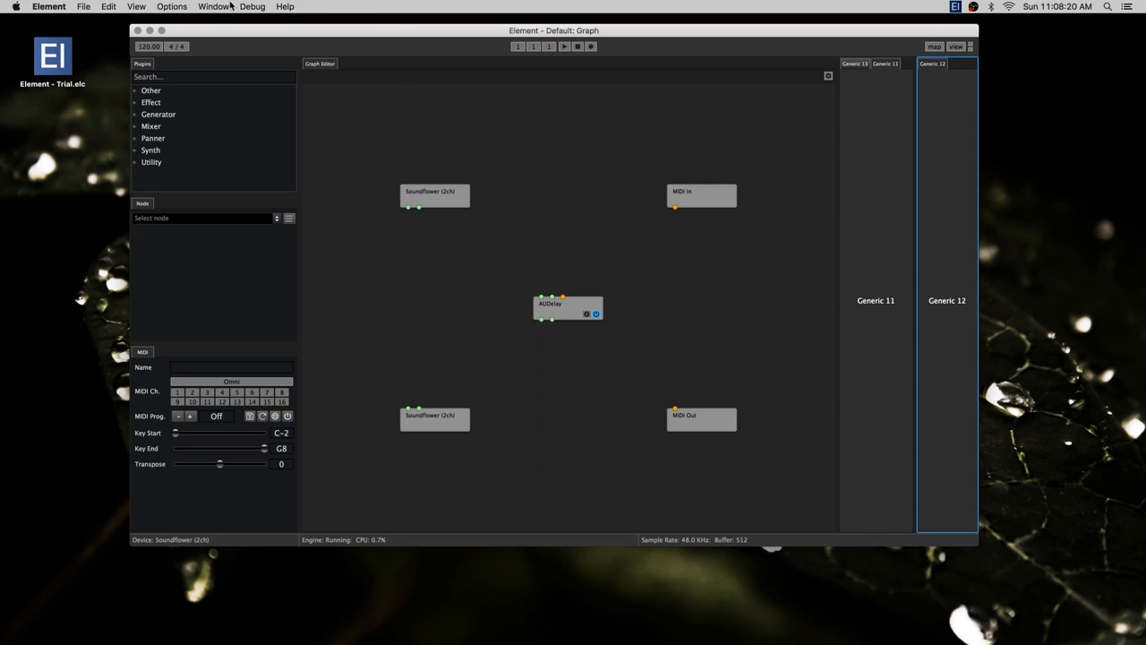
{"action": "left_click", "coordinate": [213, 6]}
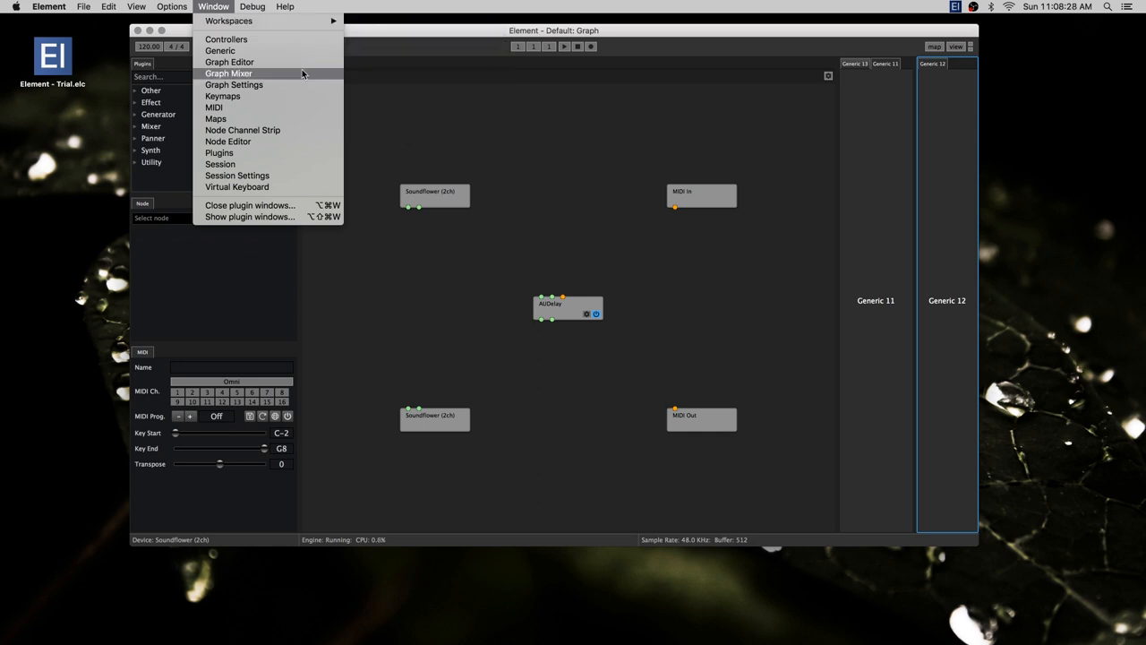
{"action": "mouse_move", "coordinate": [229, 61]}
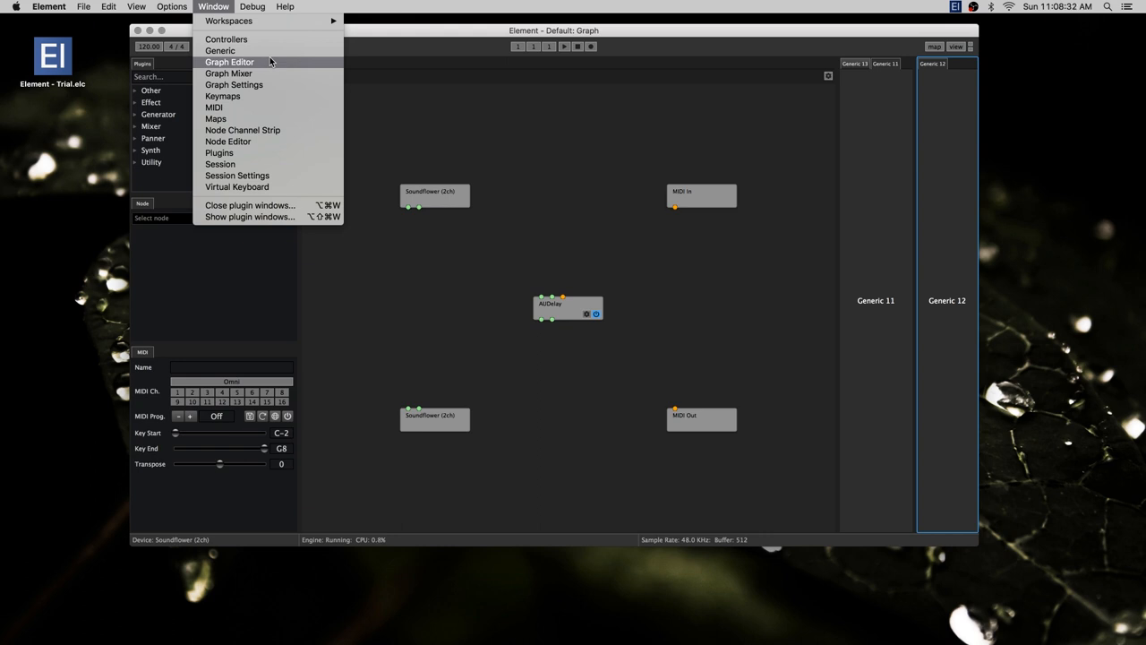
{"action": "left_click", "coordinate": [228, 62]}
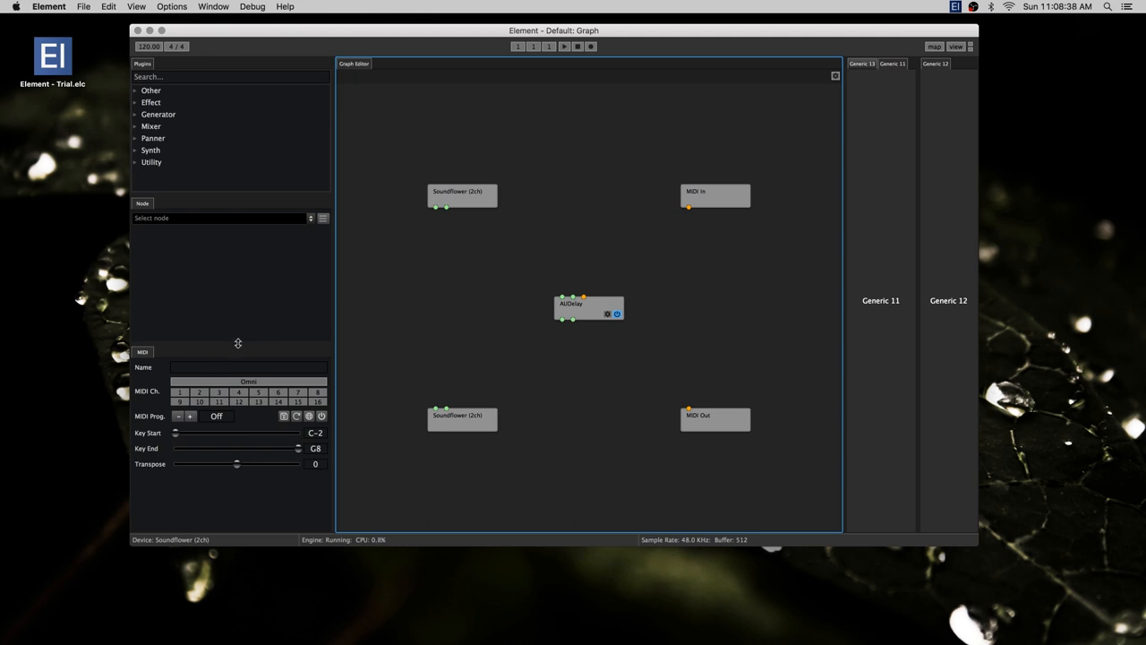
Shorten the Node panel and filter the plugin list by searching 'a'.
{"action": "left_click", "coordinate": [230, 76]}
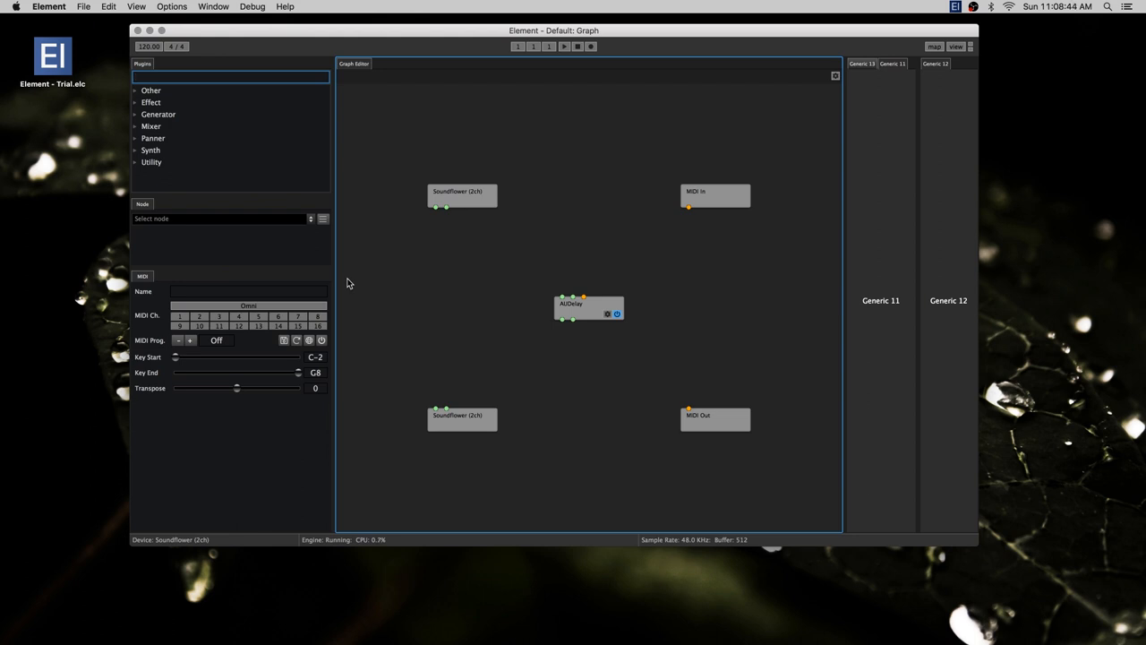
{"action": "left_click", "coordinate": [231, 77]}
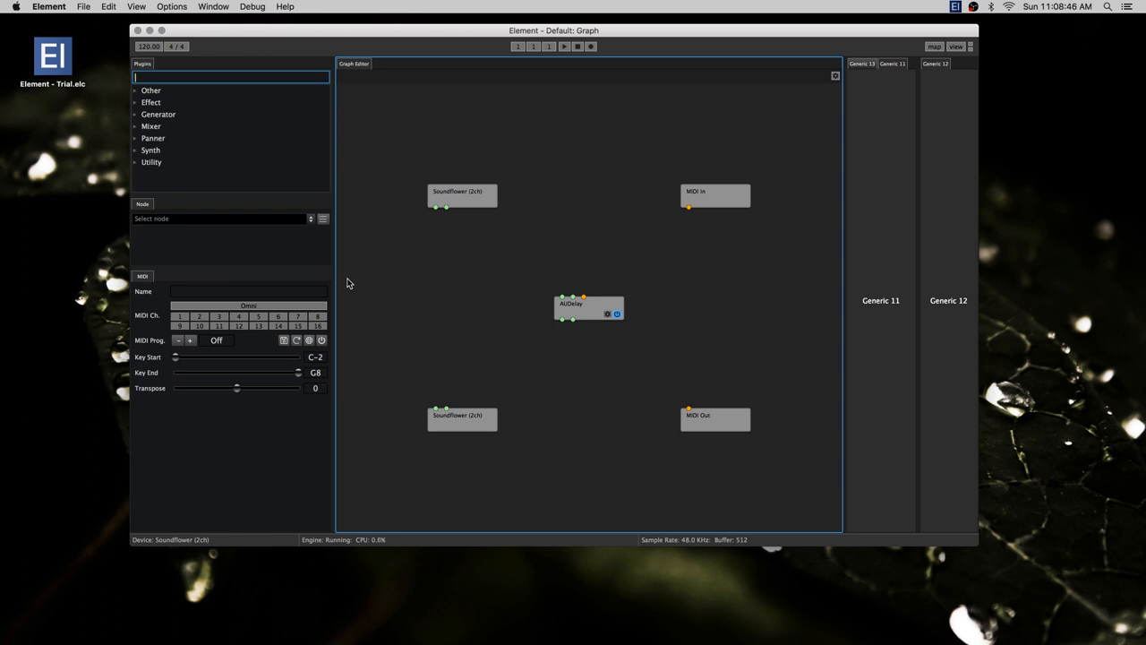
{"action": "type", "text": "a"}
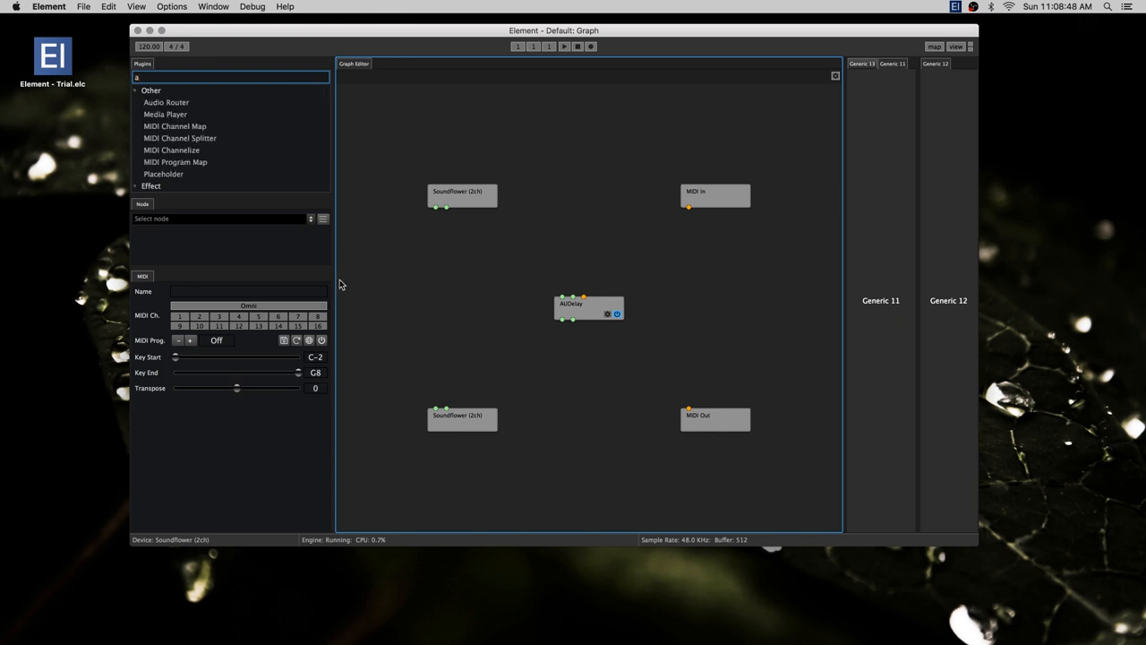